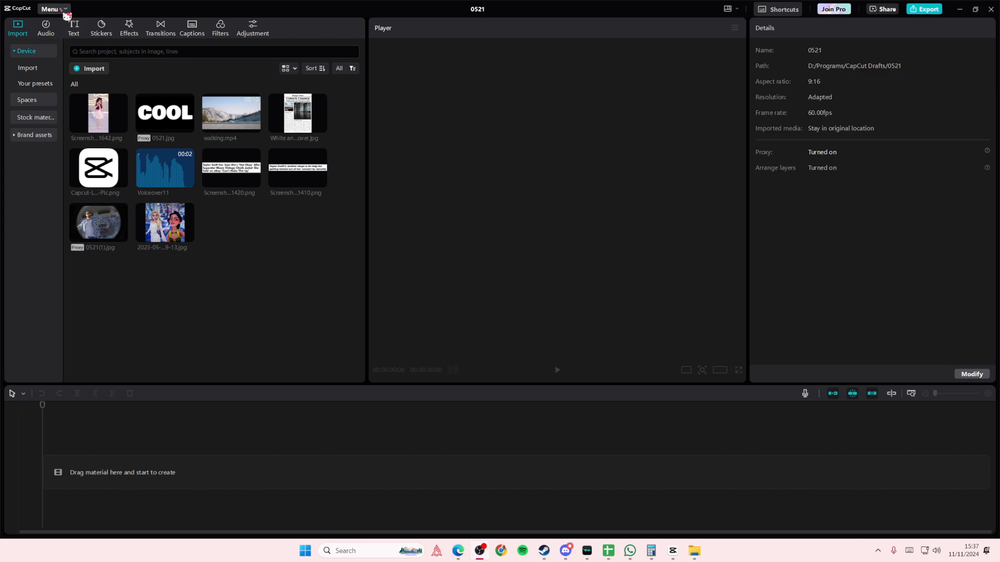
Return from the project editor to the home page via Menu > Back to home page and list the gear-icon settings options.
left_click(52, 9)
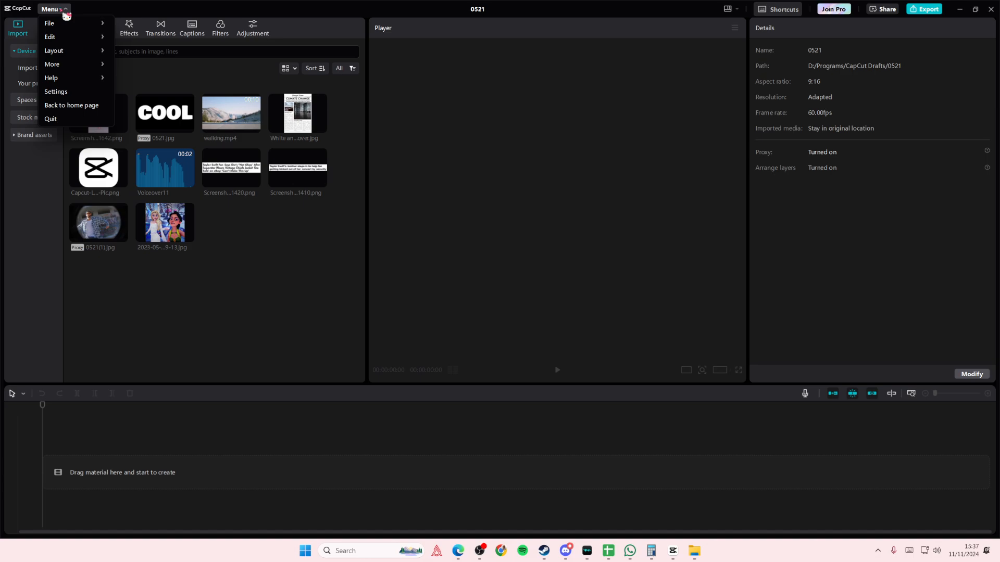
left_click(72, 105)
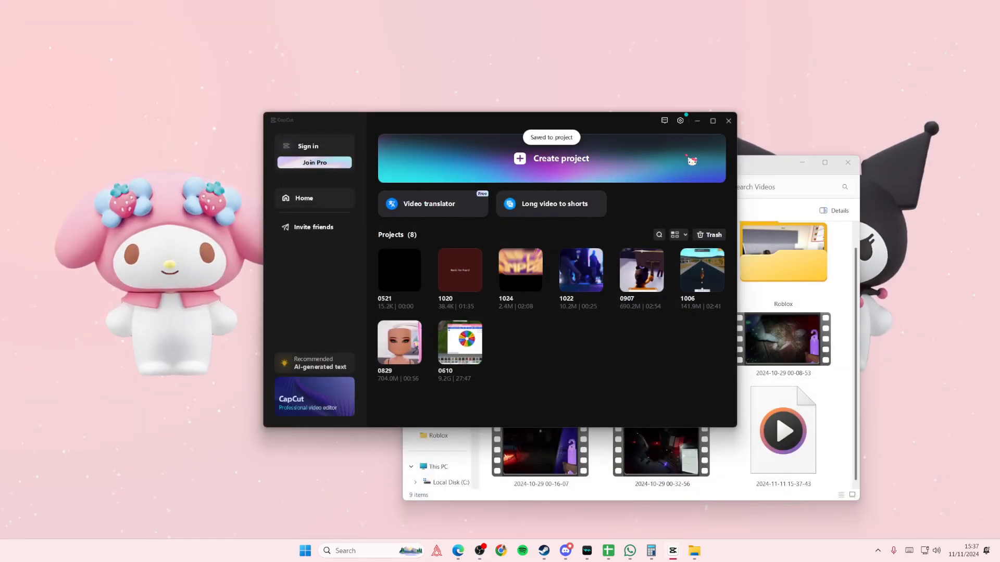
mouse_move(680, 121)
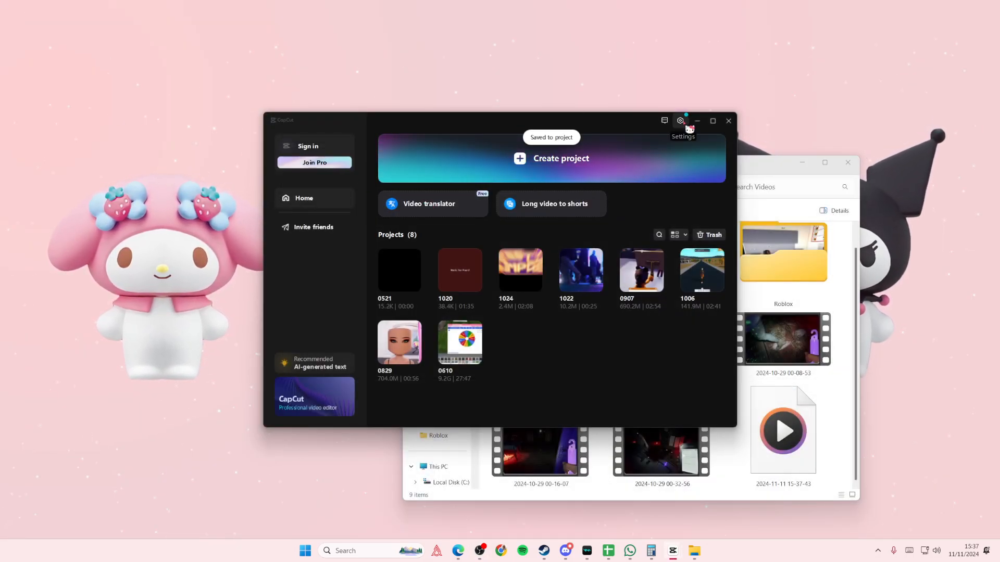
left_click(680, 121)
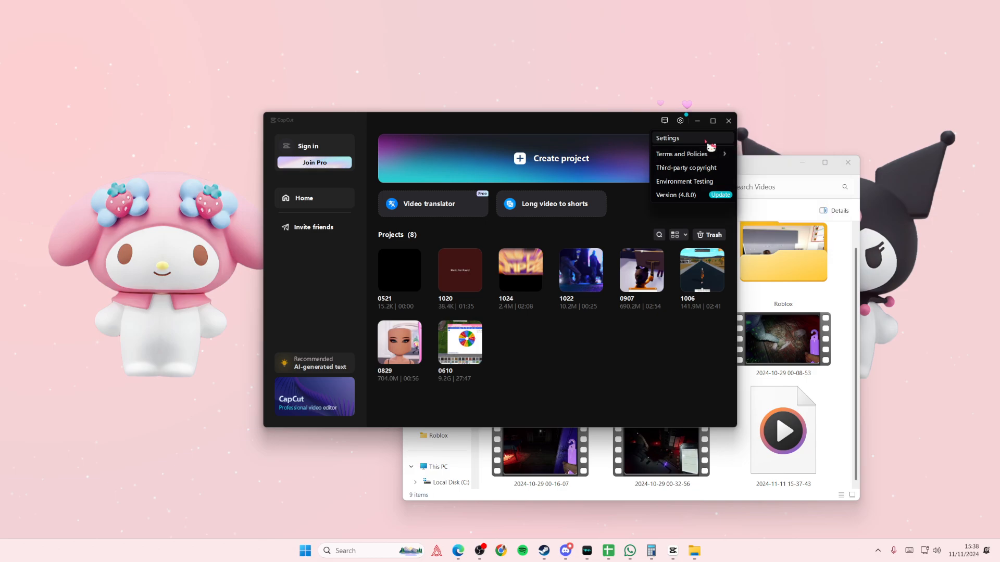
Clear the 1.22GB cache via the trash icon, confirm OK, and save the settings with cache at 186.49KB.
left_click(667, 137)
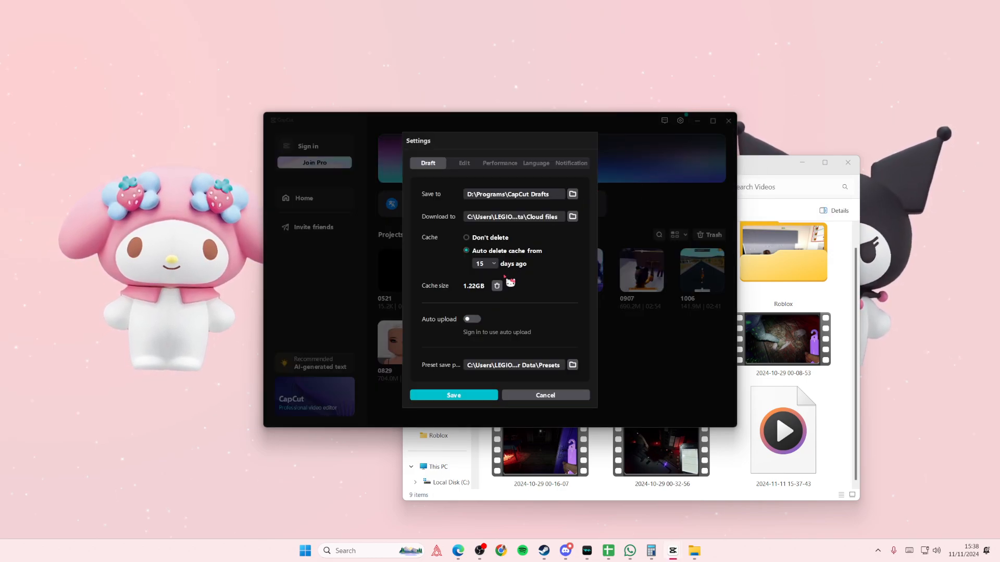
left_click(496, 285)
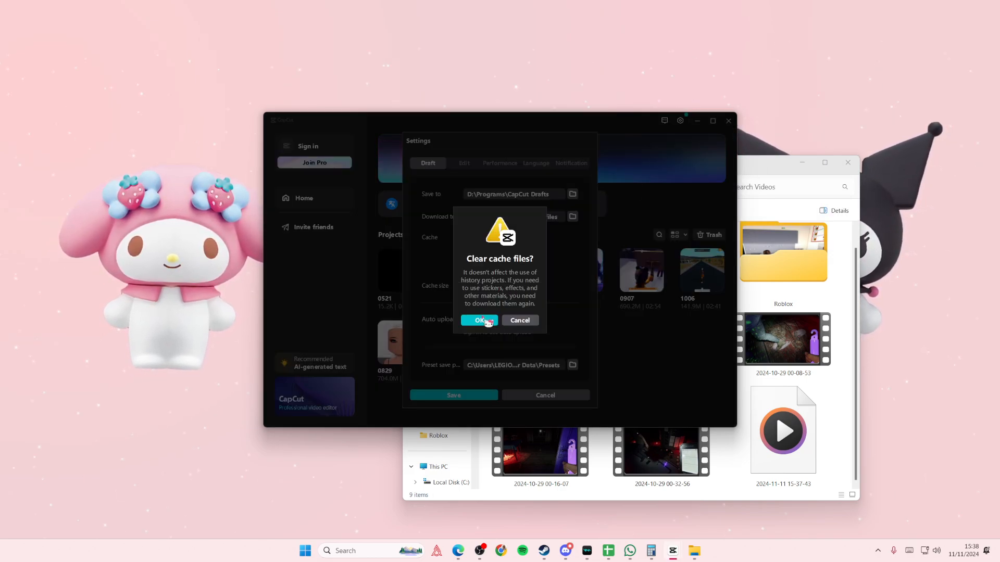
left_click(479, 321)
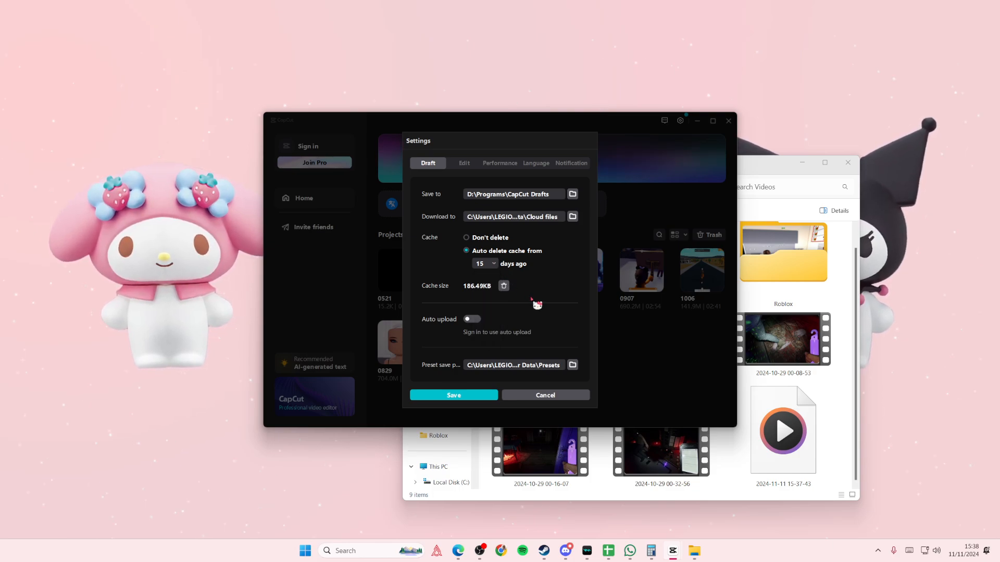
left_click(545, 396)
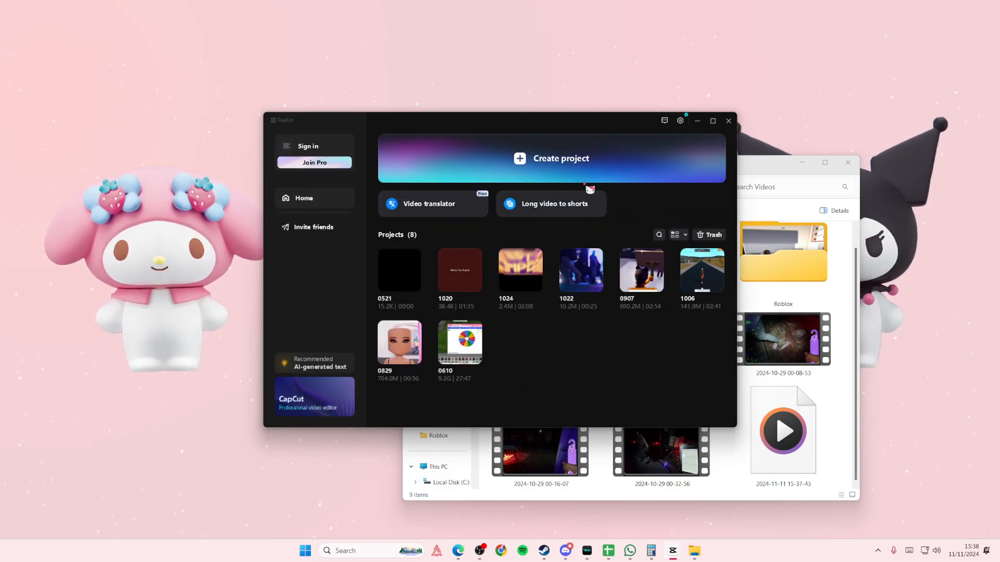
Start the update from version 4.8.0 to 5.0.0 via the Update badge, showing download progress.
left_click(680, 121)
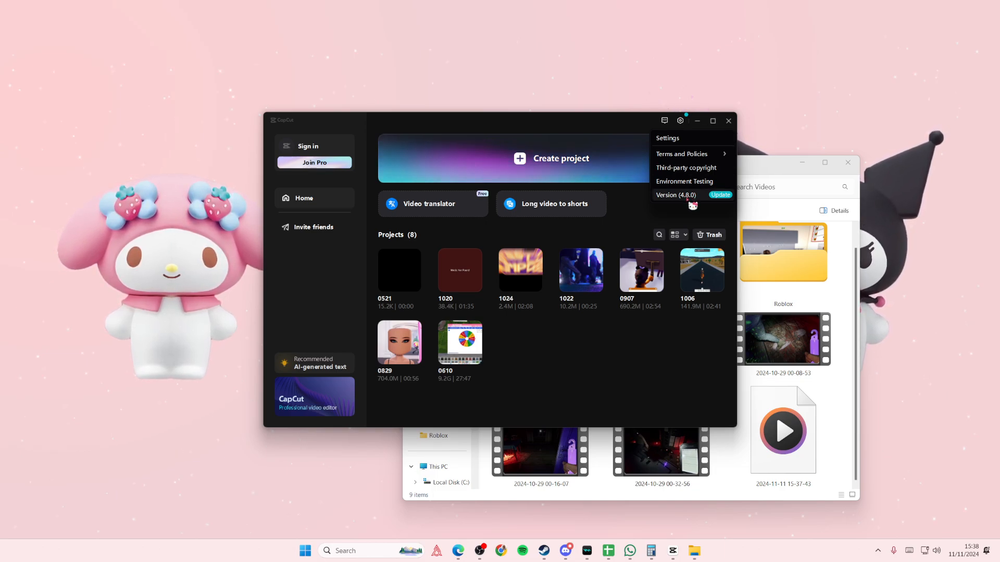
left_click(721, 195)
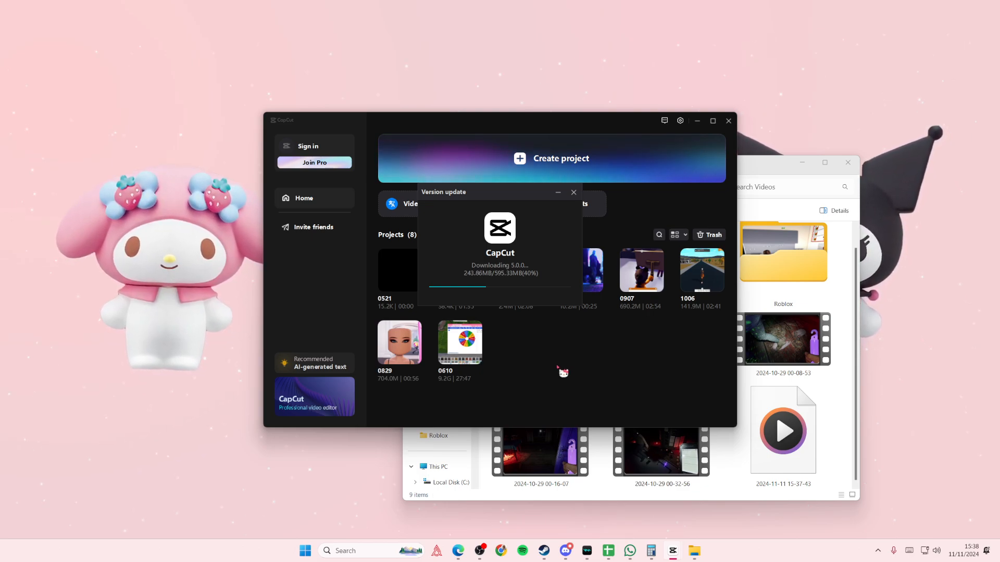
mouse_move(550, 375)
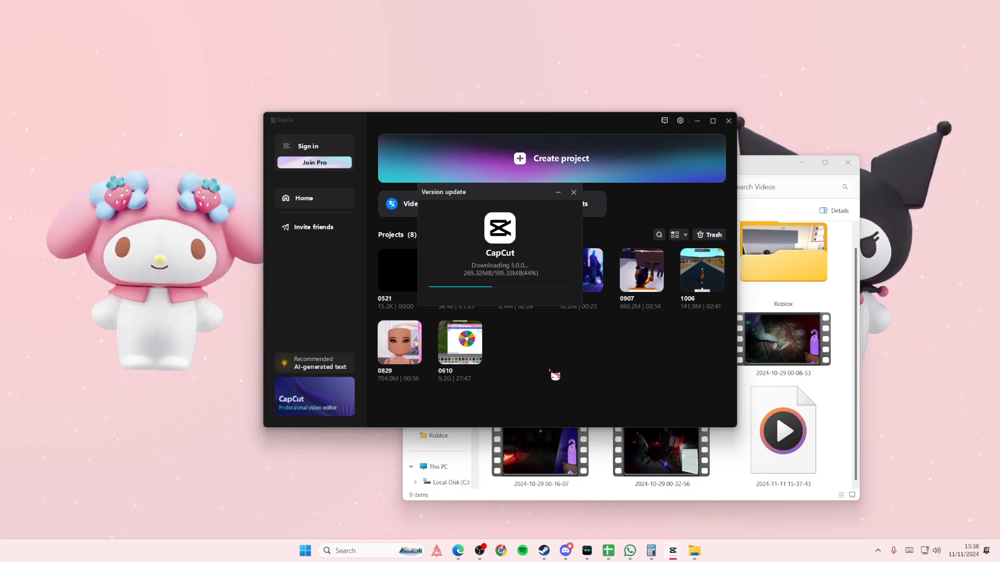